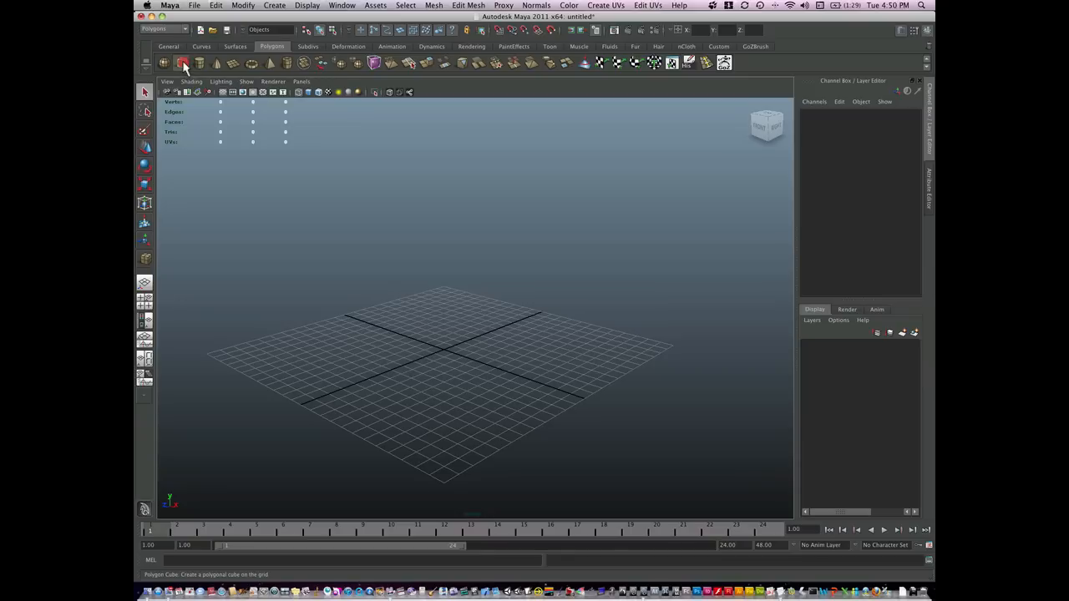
Create a polygon cube at the origin from the Polygons shelf.
click(182, 63)
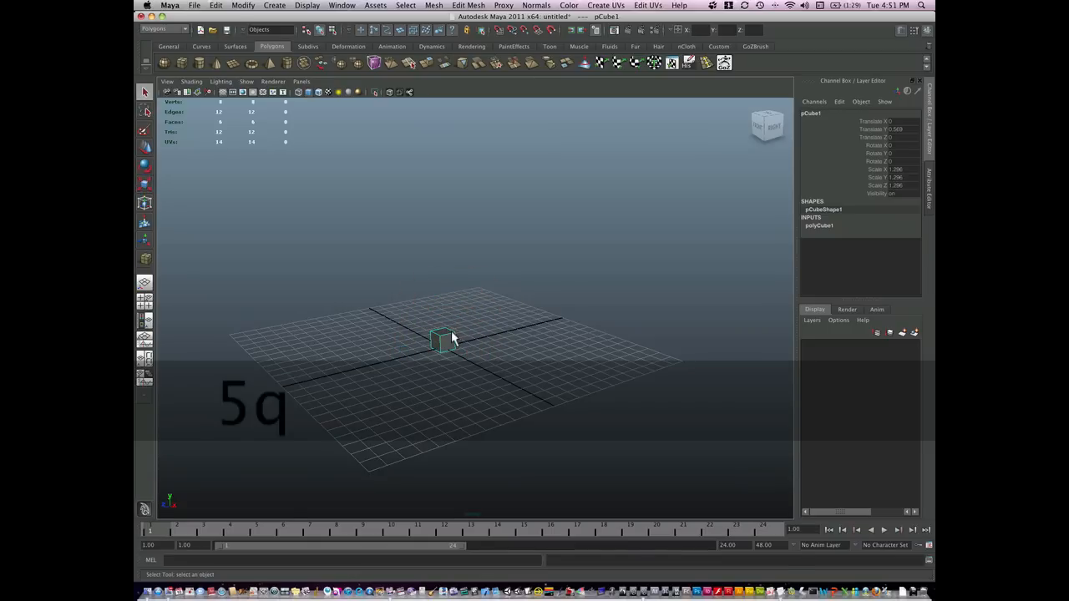
Extrude the cube's top face upward repeatedly into a tall thin handle with a wider block on top.
right_click(451, 342)
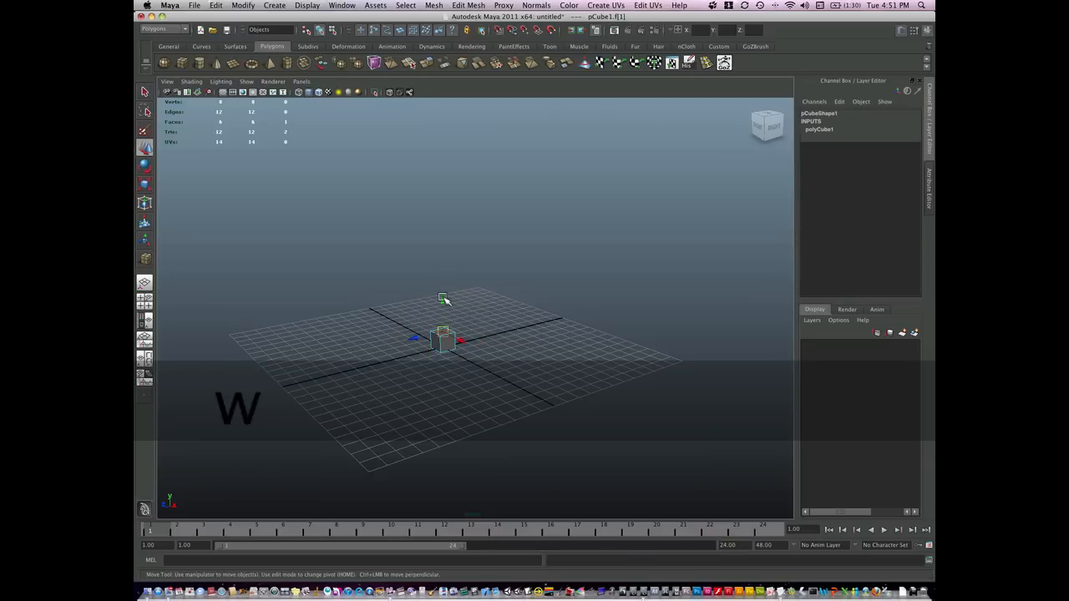
drag(445, 313, 439, 178)
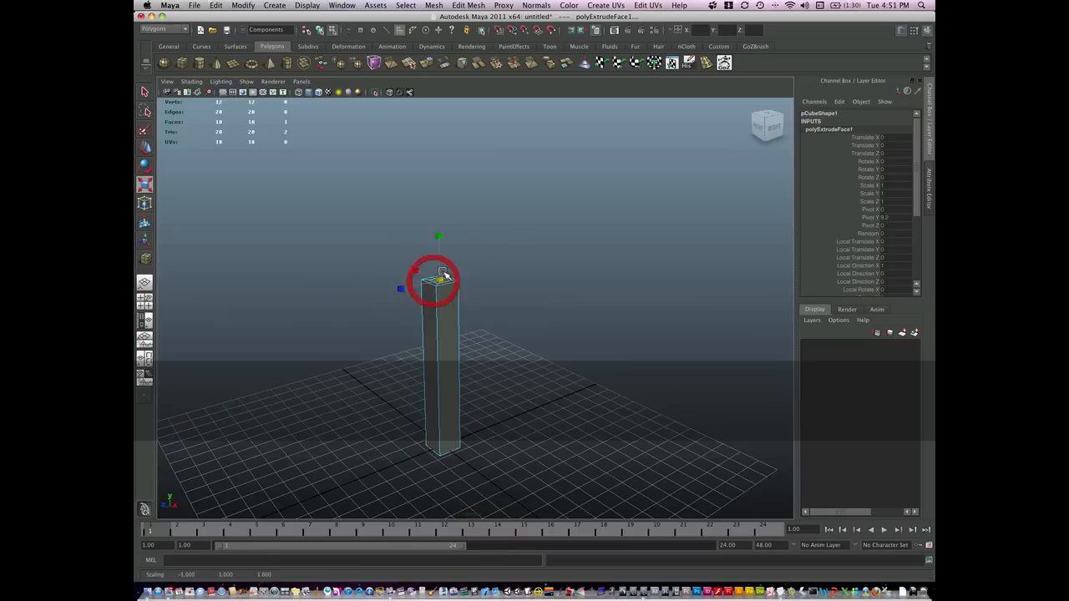
key(w)
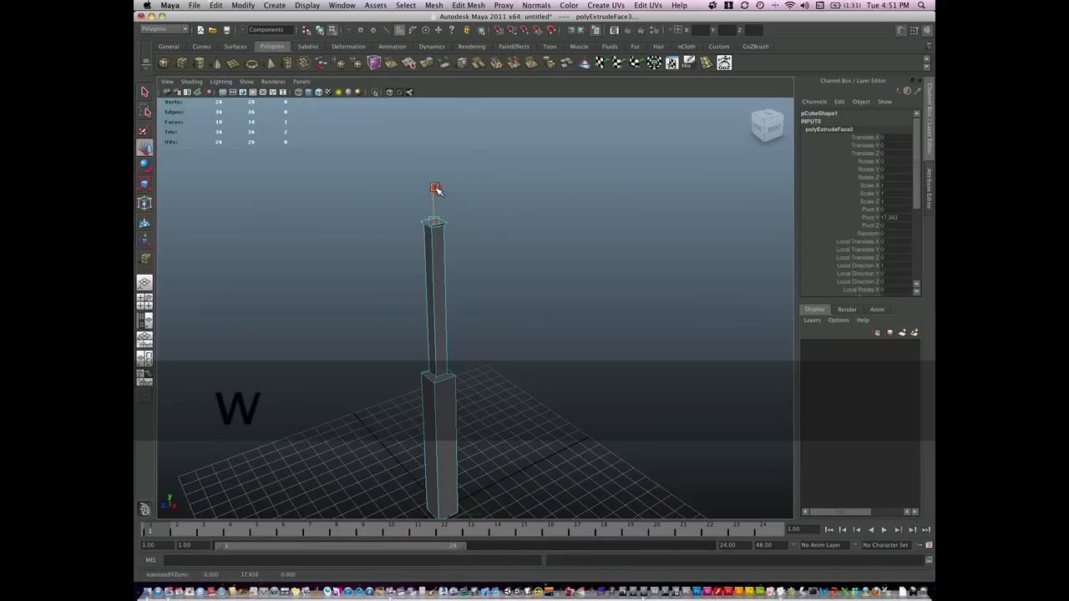
key(w)
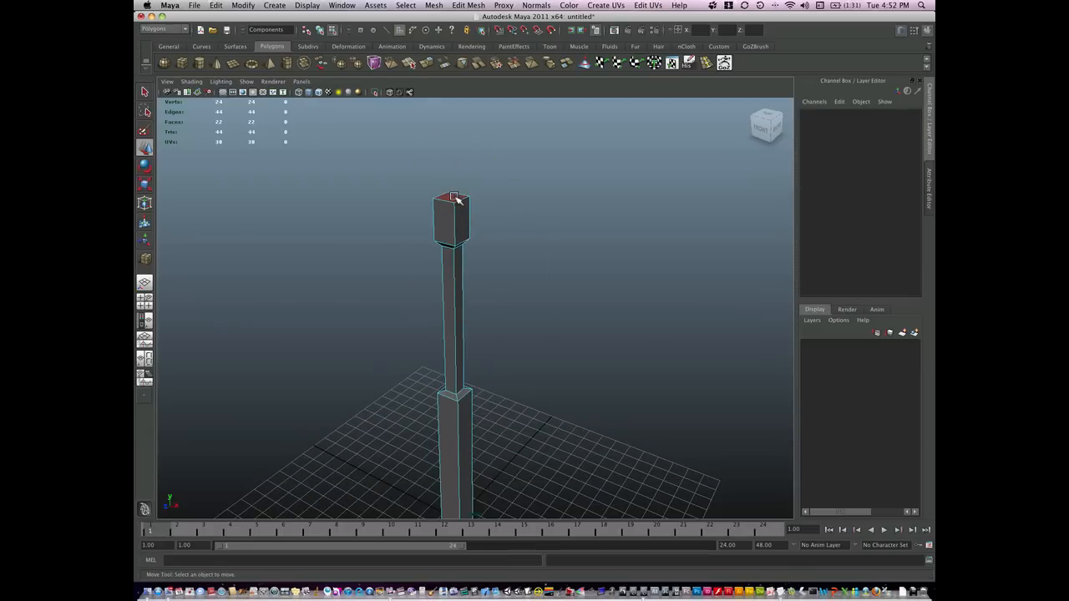
Extrude a side face of the top block outward to start the hammer head.
click(453, 217)
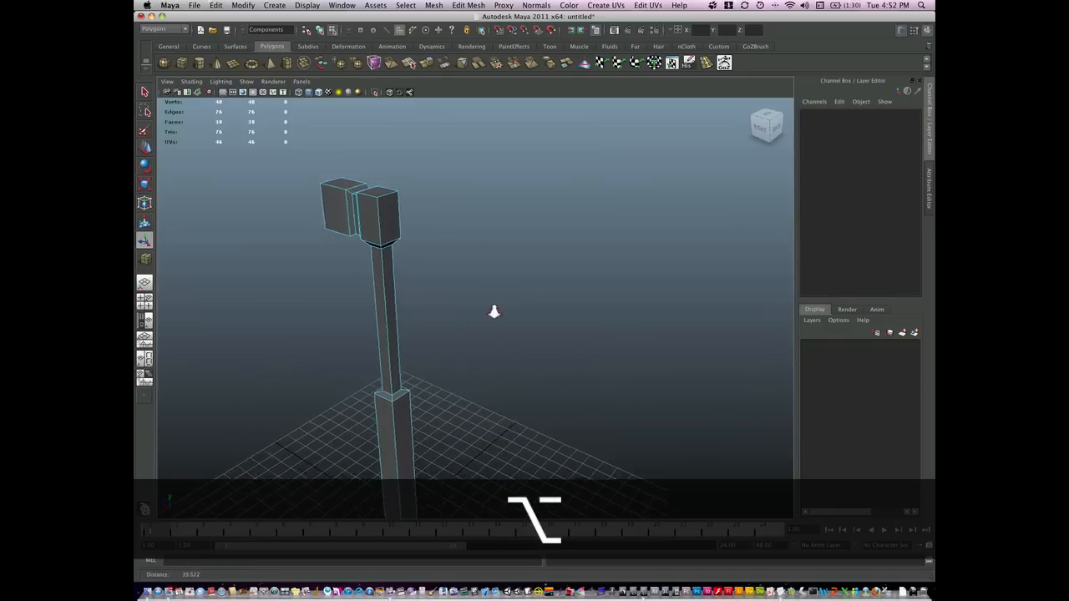
Extrude the opposite side face several times and scale the end face down into a tapered claw.
click(409, 234)
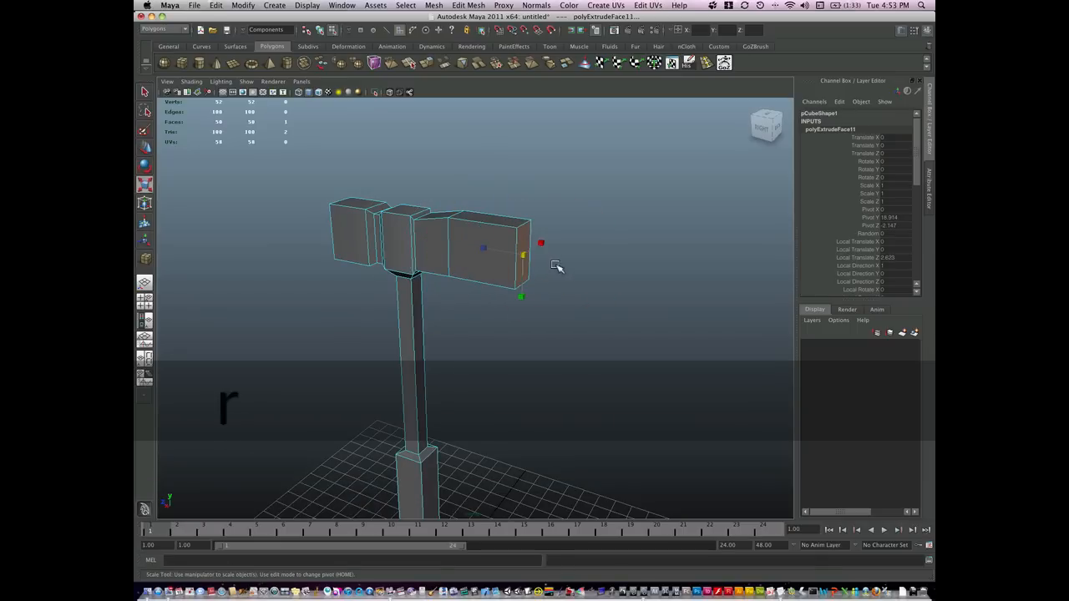
drag(541, 243, 524, 267)
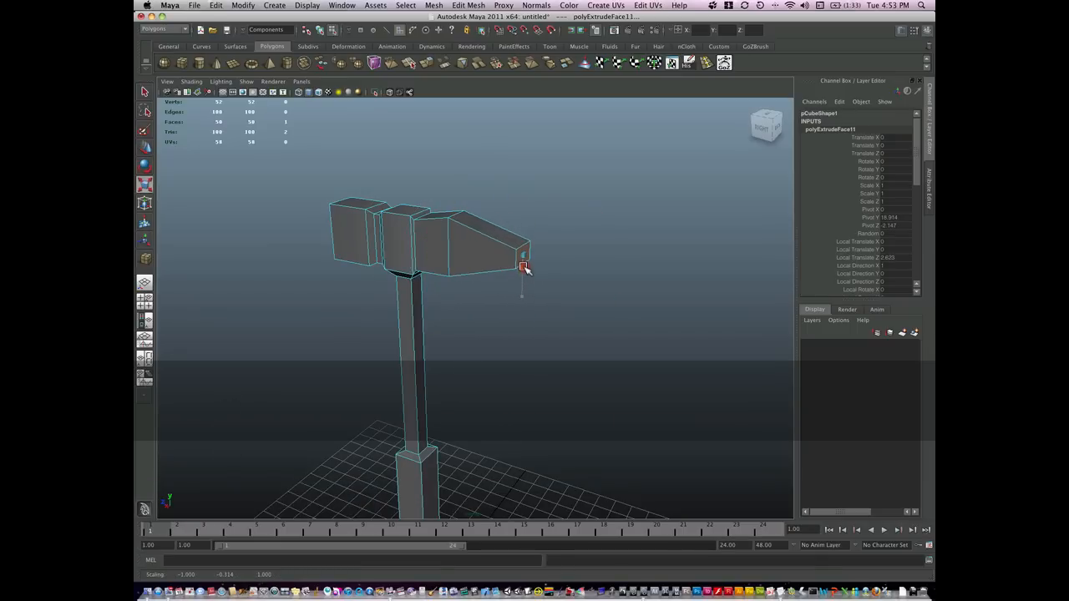
key(w)
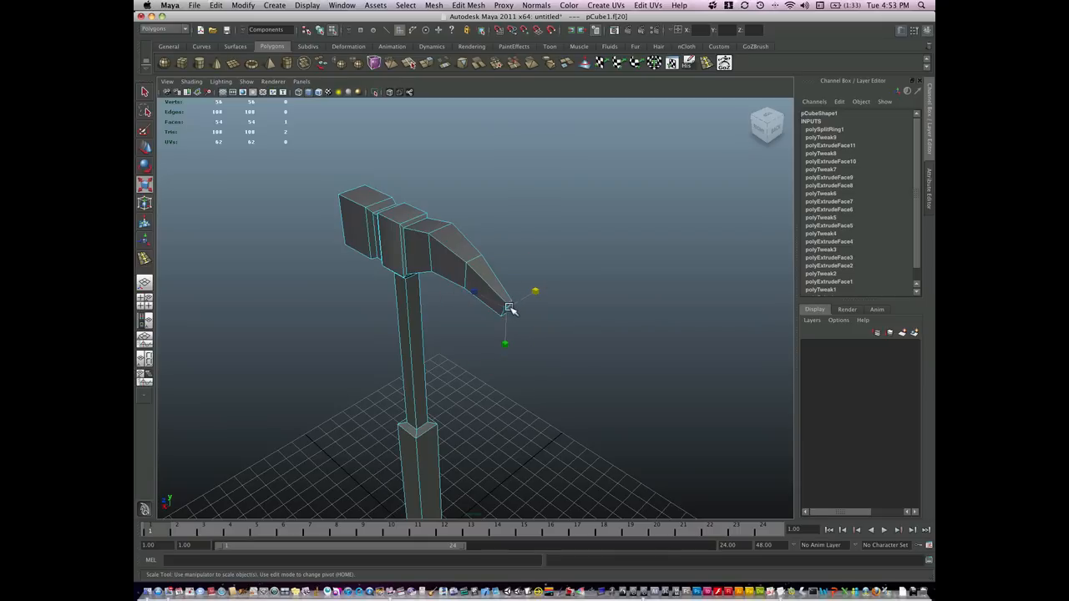
Enable soft selection, widen its falloff along the claw and pull the tip downward.
key(b)
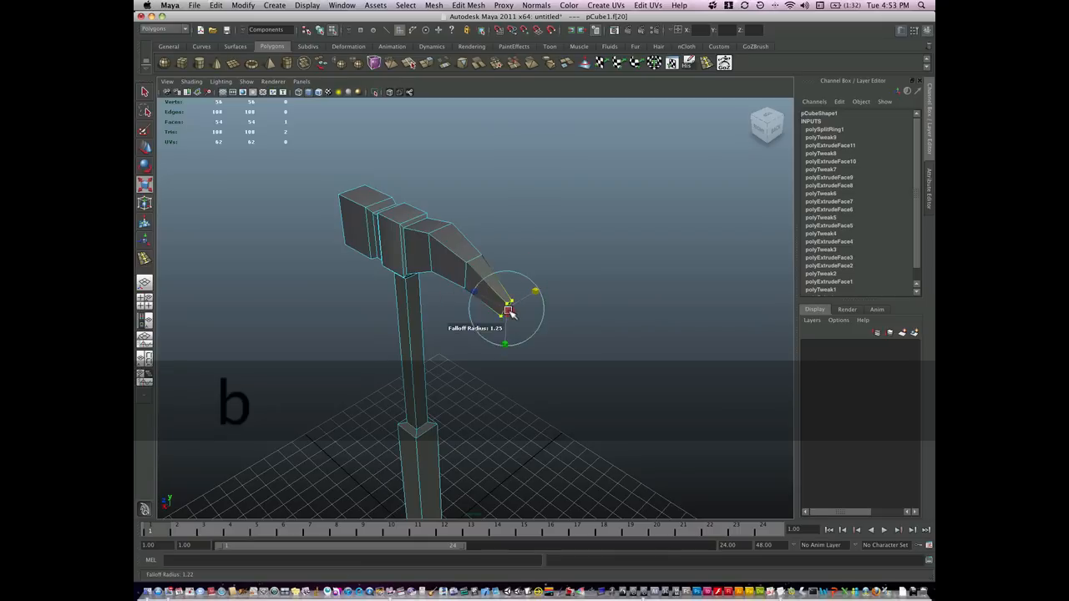
drag(510, 309, 543, 308)
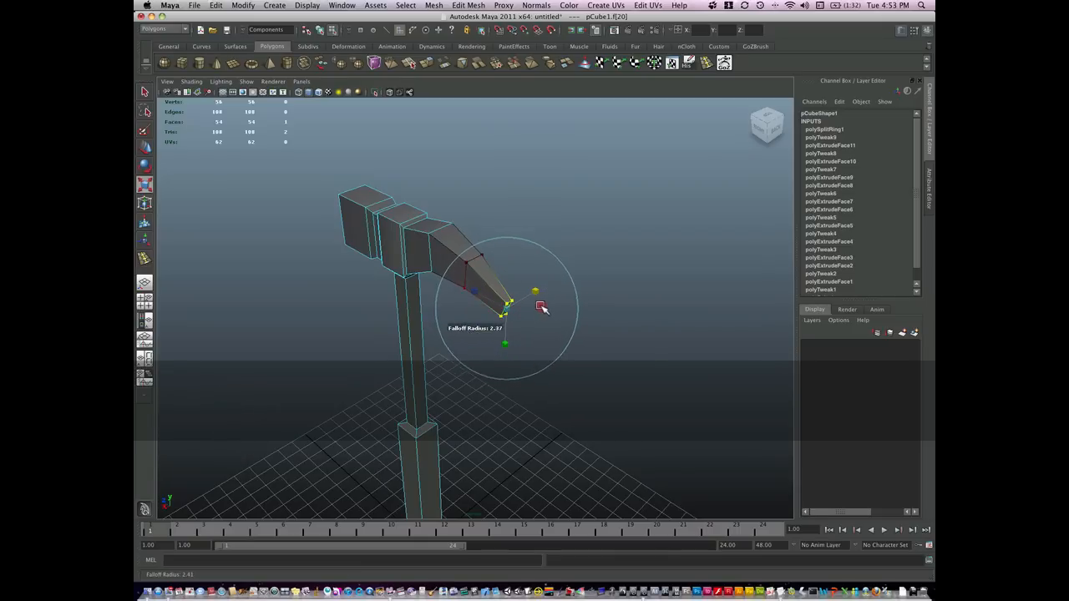
drag(539, 308, 547, 309)
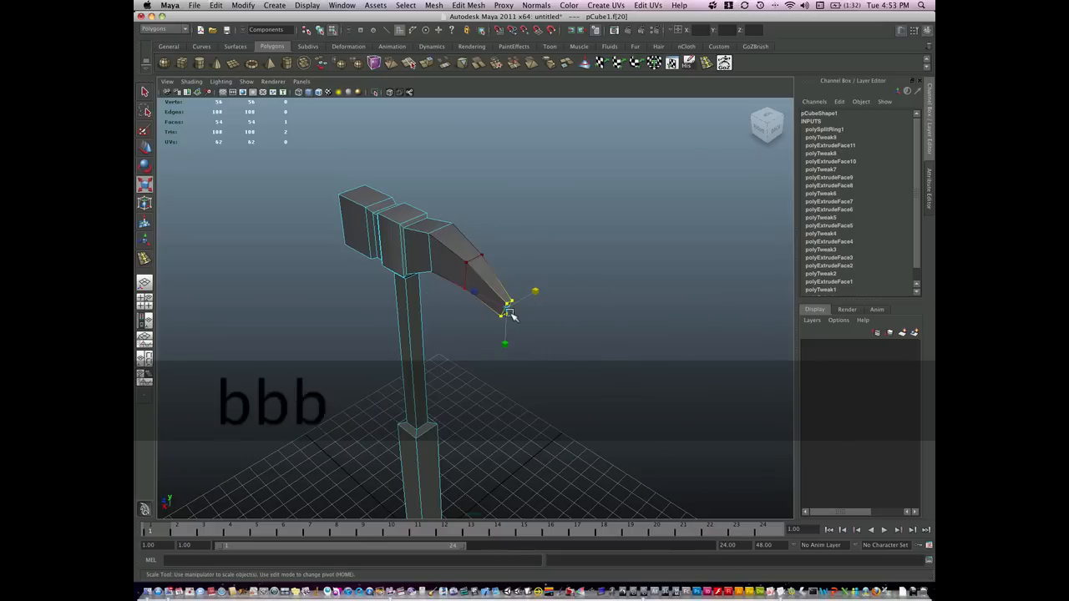
drag(506, 313, 522, 309)
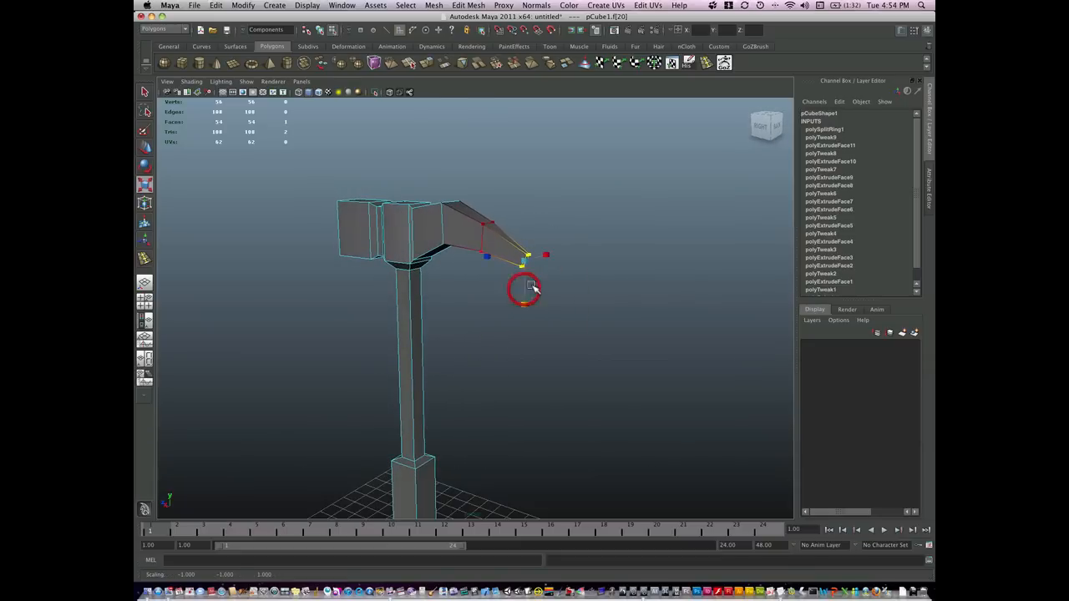
Undo the unwanted claw adjustments to restore a clean downward bend.
right_click(525, 289)
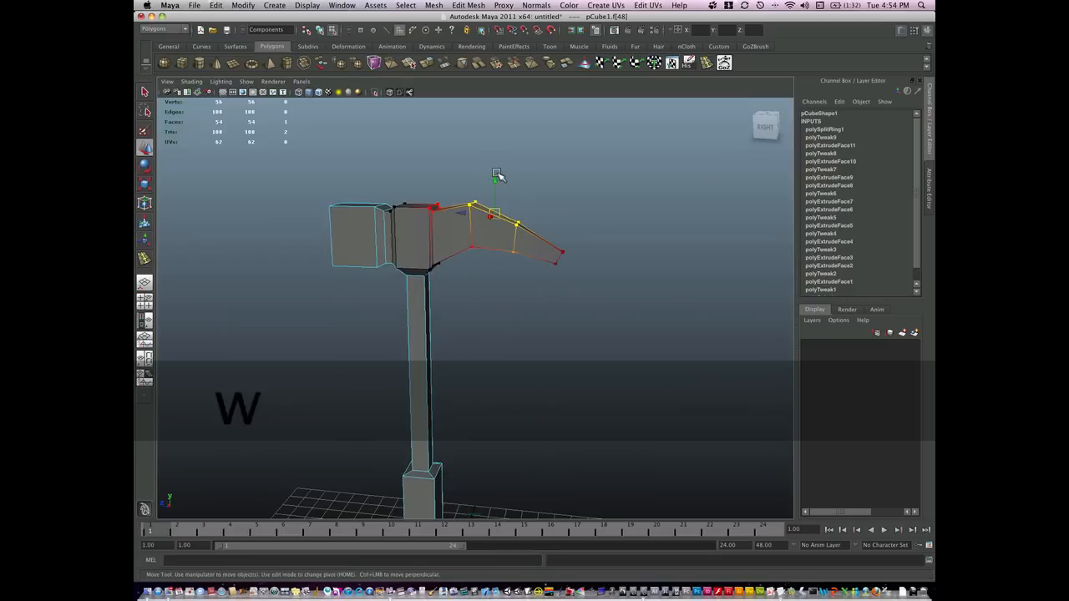
key(cmd+z)
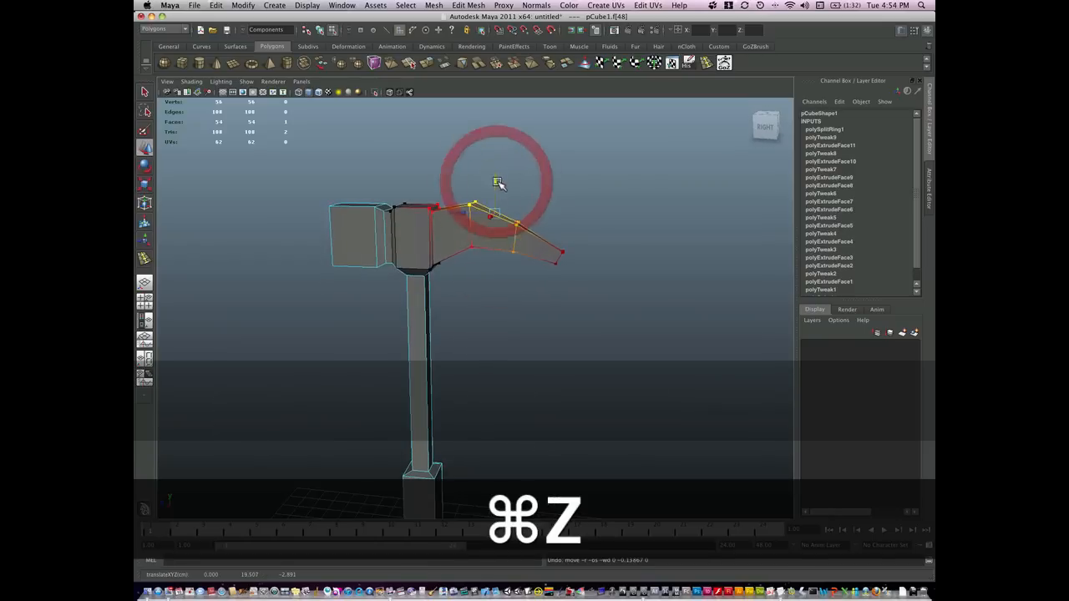
right_click(493, 233)
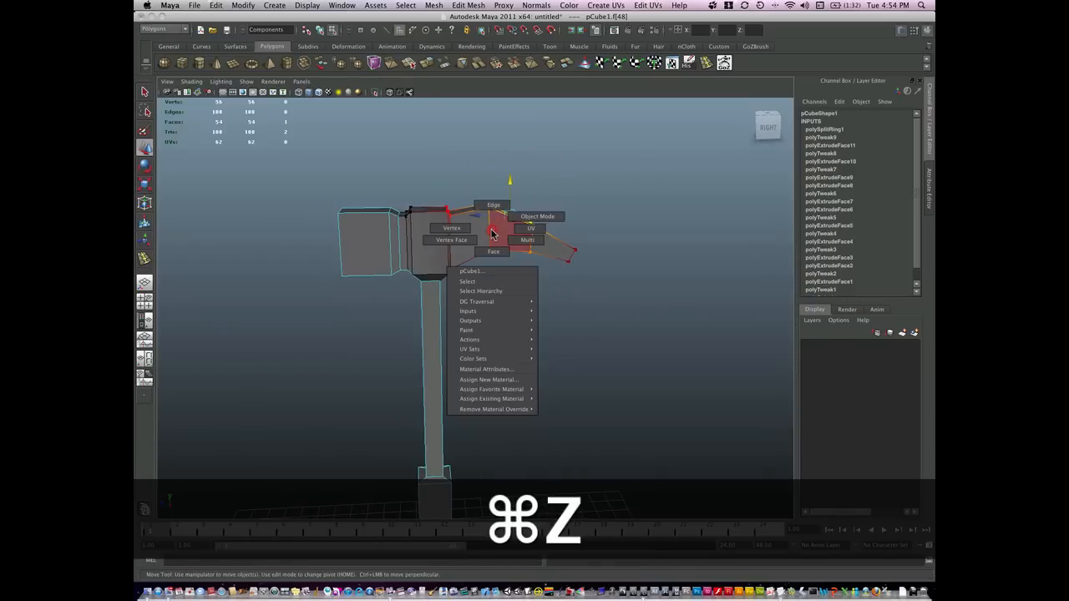
key(cmd+z)
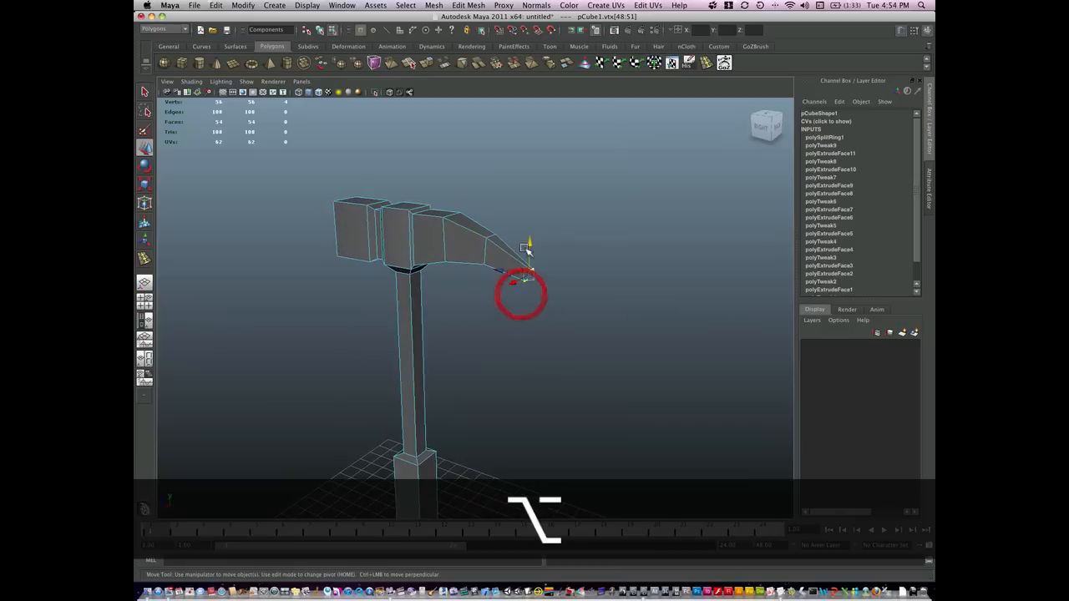
Lower and scale the claw tip vertices into a curve, orbiting to check the shape.
drag(522, 292, 501, 276)
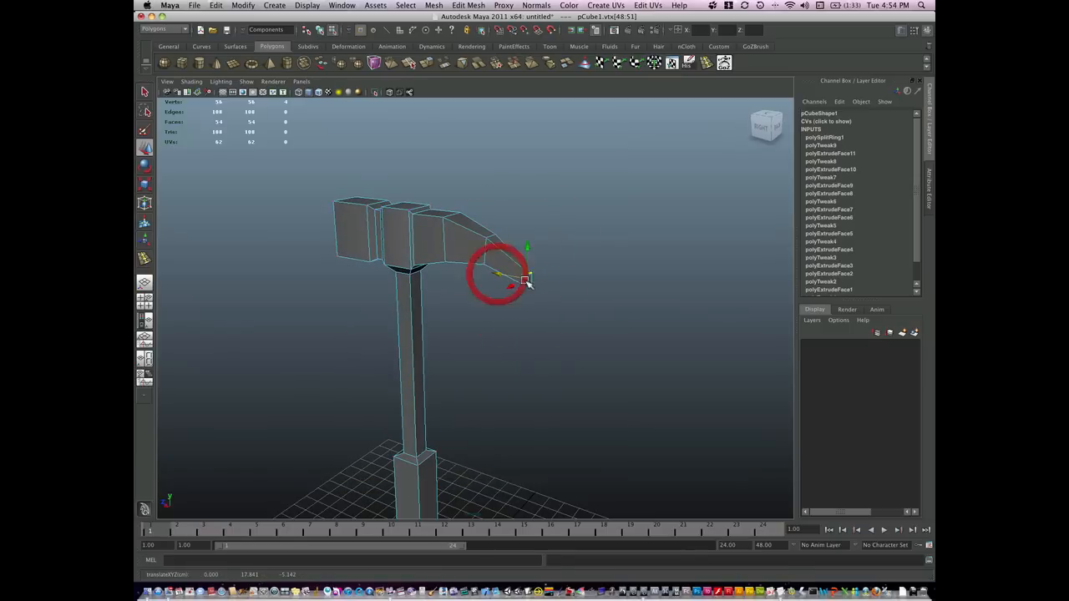
key(r)
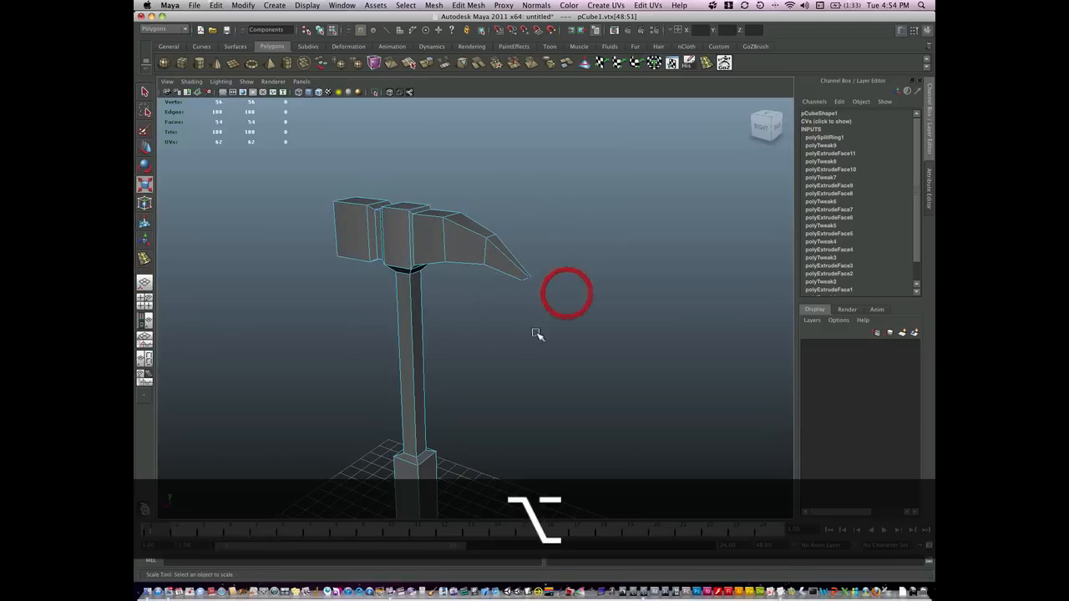
drag(568, 292, 595, 360)
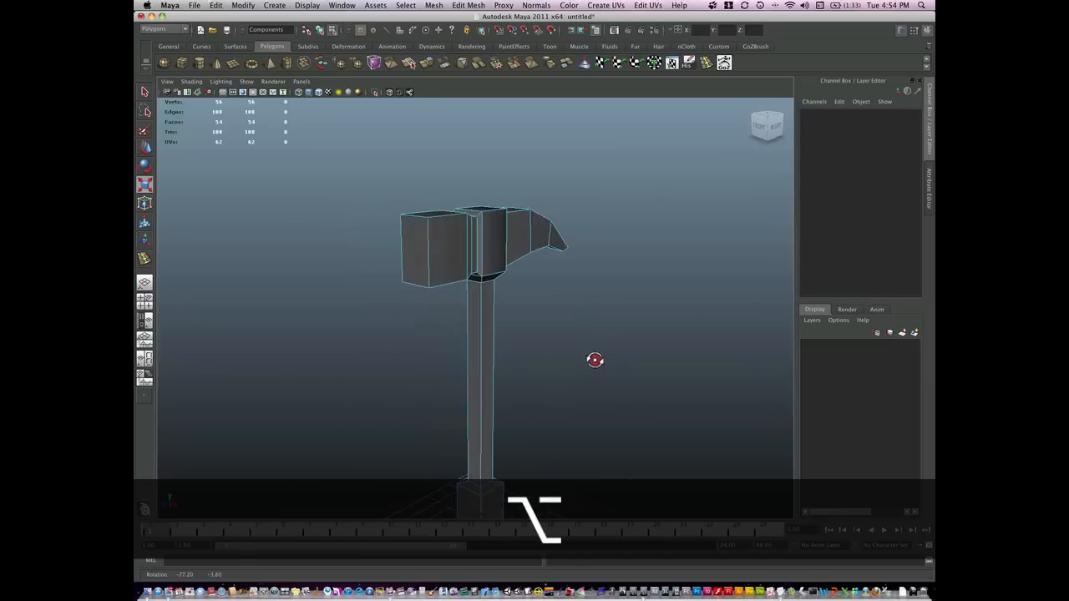
drag(594, 360, 540, 309)
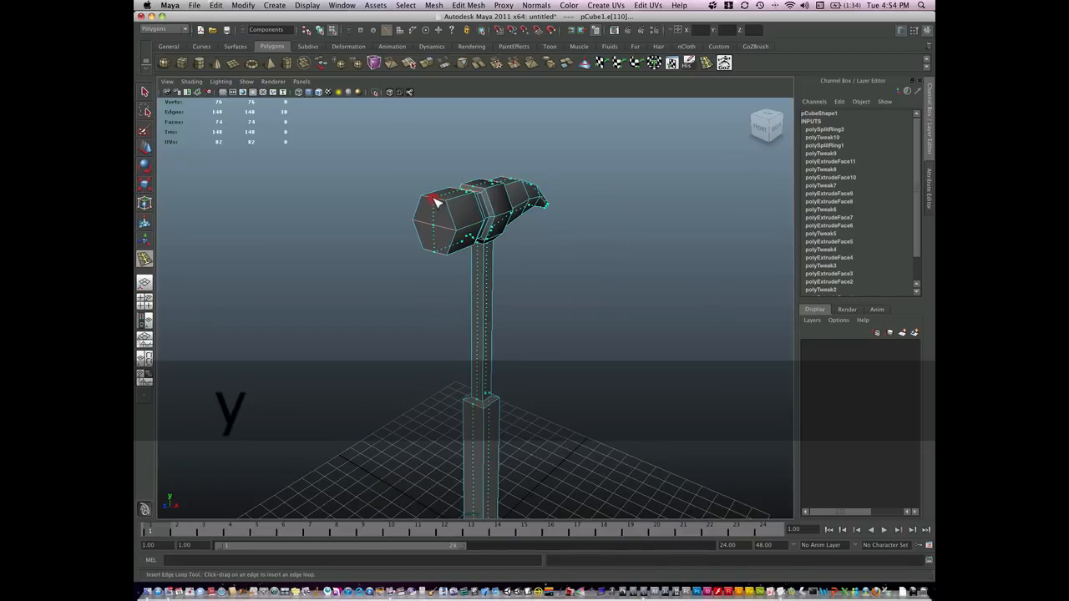
Insert two edge loops across the hammer head with the Insert Edge Loop tool.
click(432, 193)
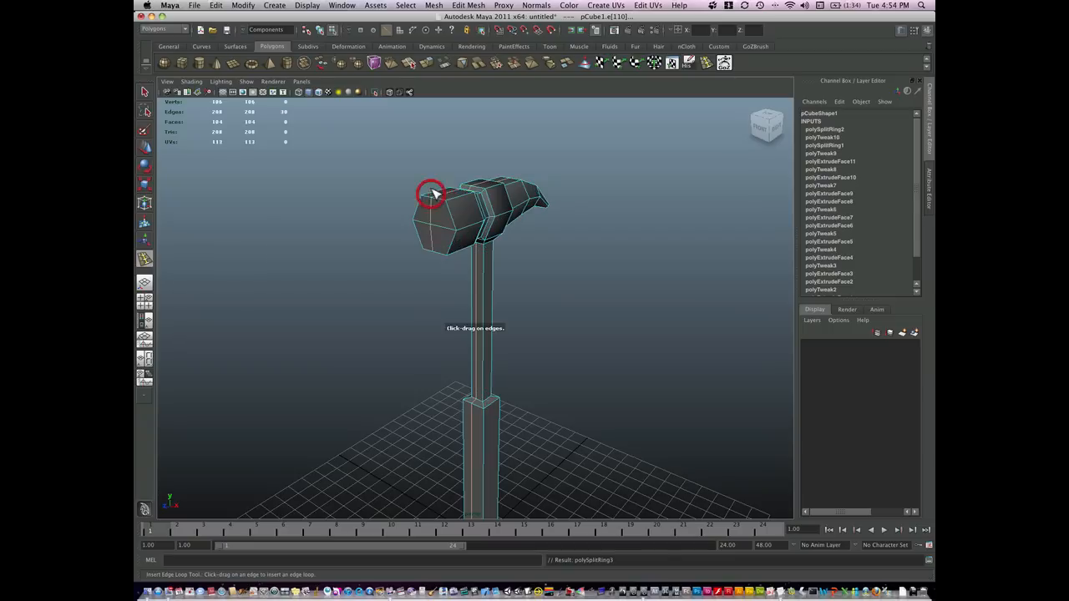
click(432, 193)
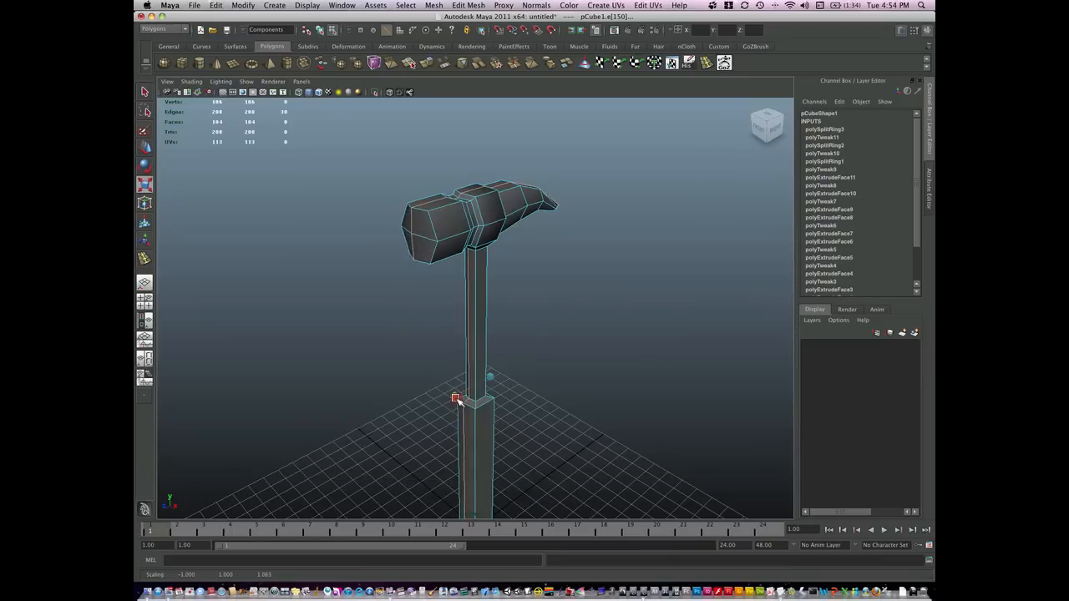
key(cmd+z)
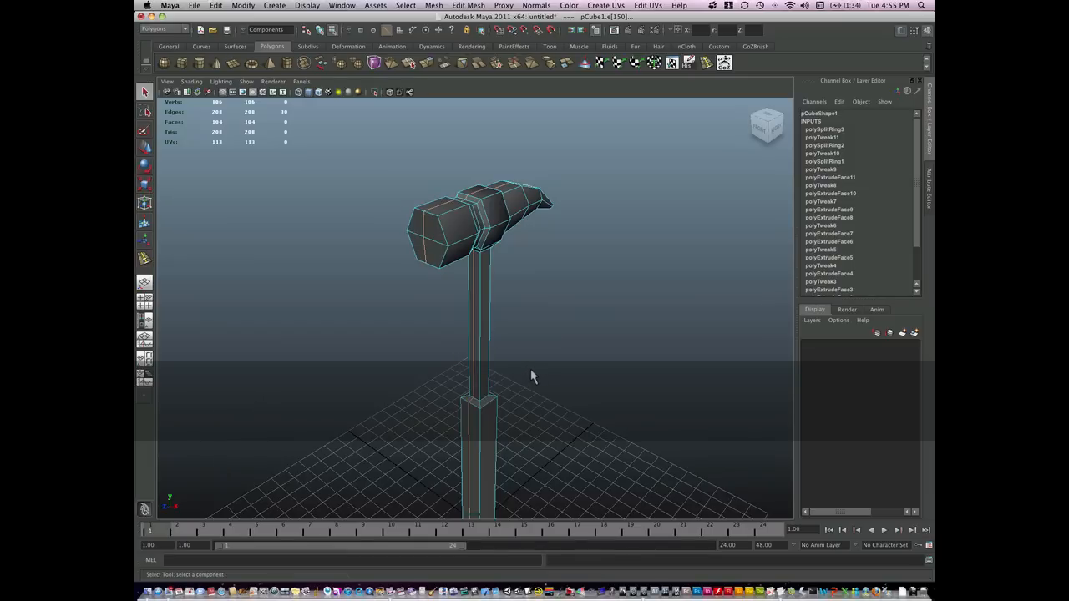
Scale the new edge loops to round the head and band the grip, orbiting to review the finished hammer.
right_click(449, 219)
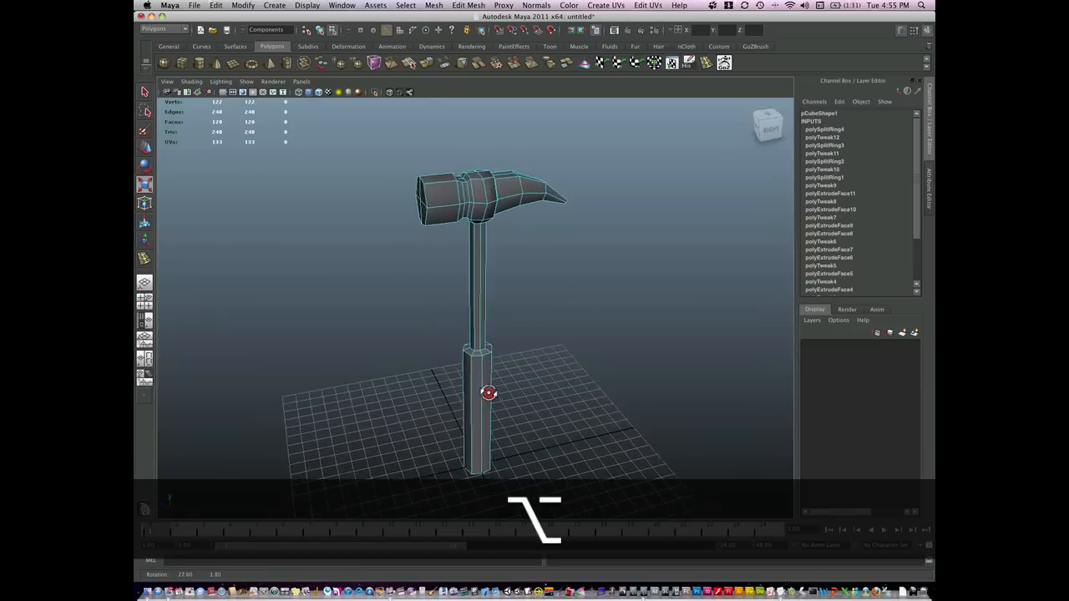
drag(489, 393, 443, 392)
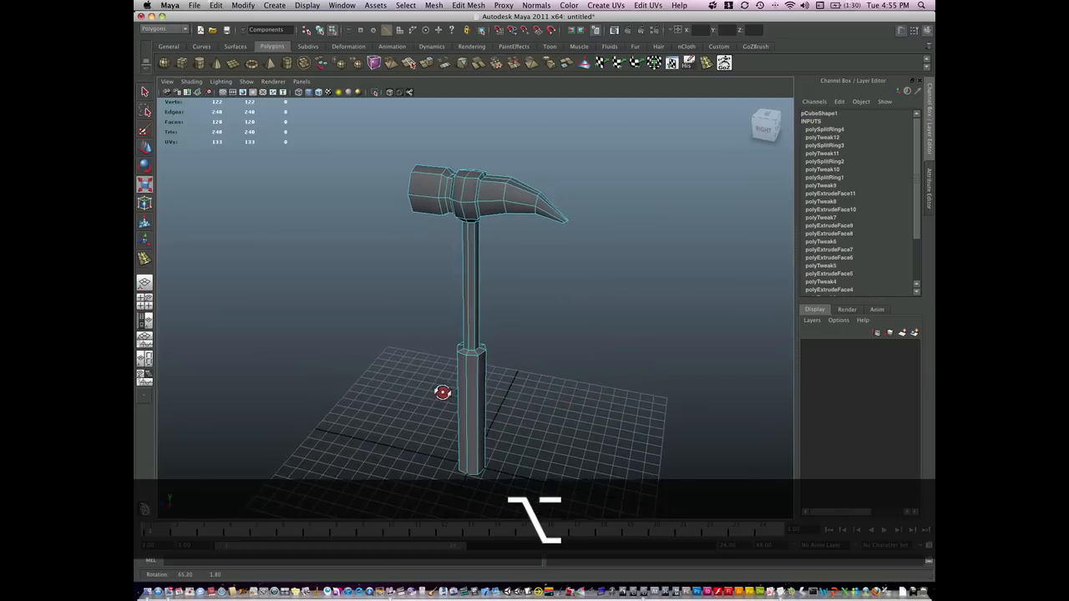